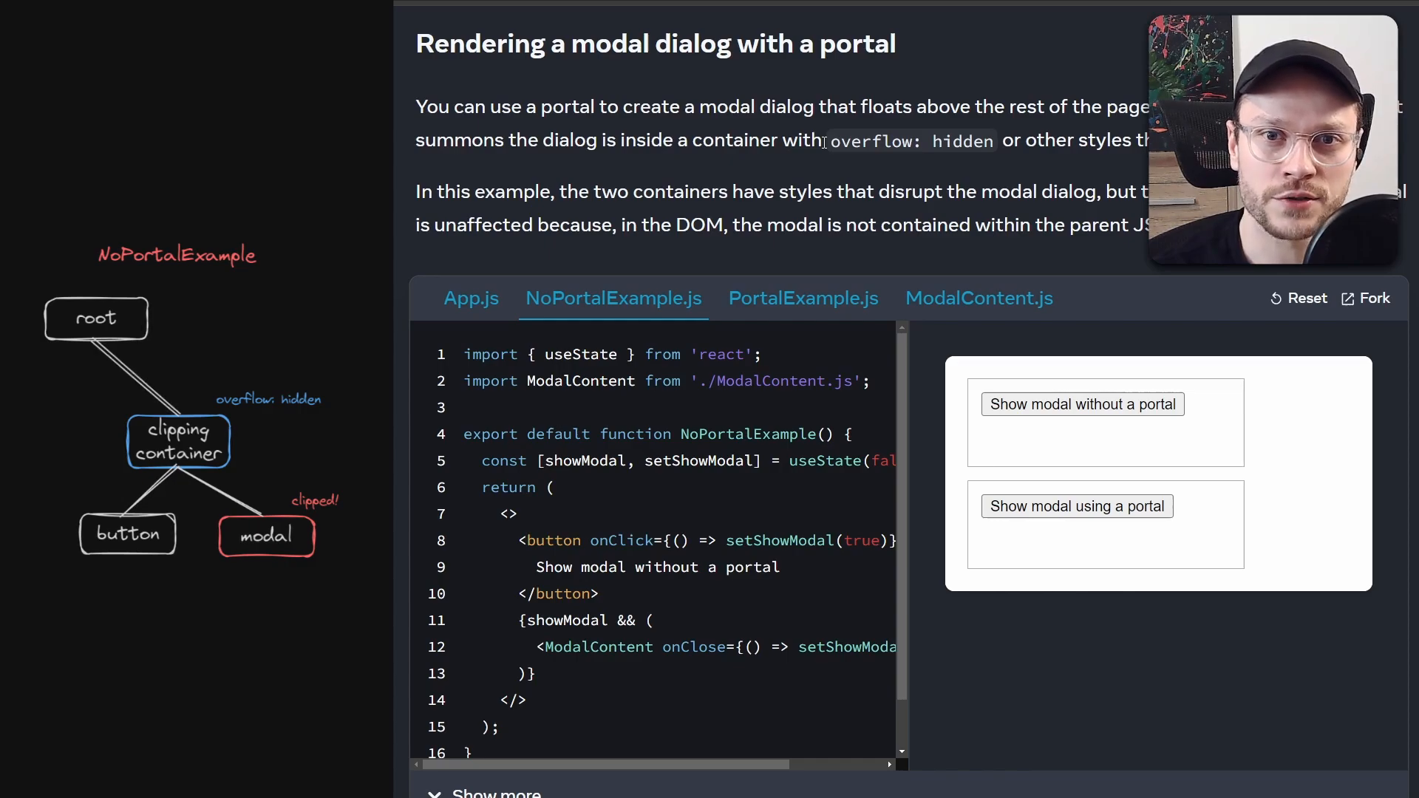
- Highlight 'overflow: hidden', show the modal without a portal, and view the PortalExample.js source
double_click(908, 141)
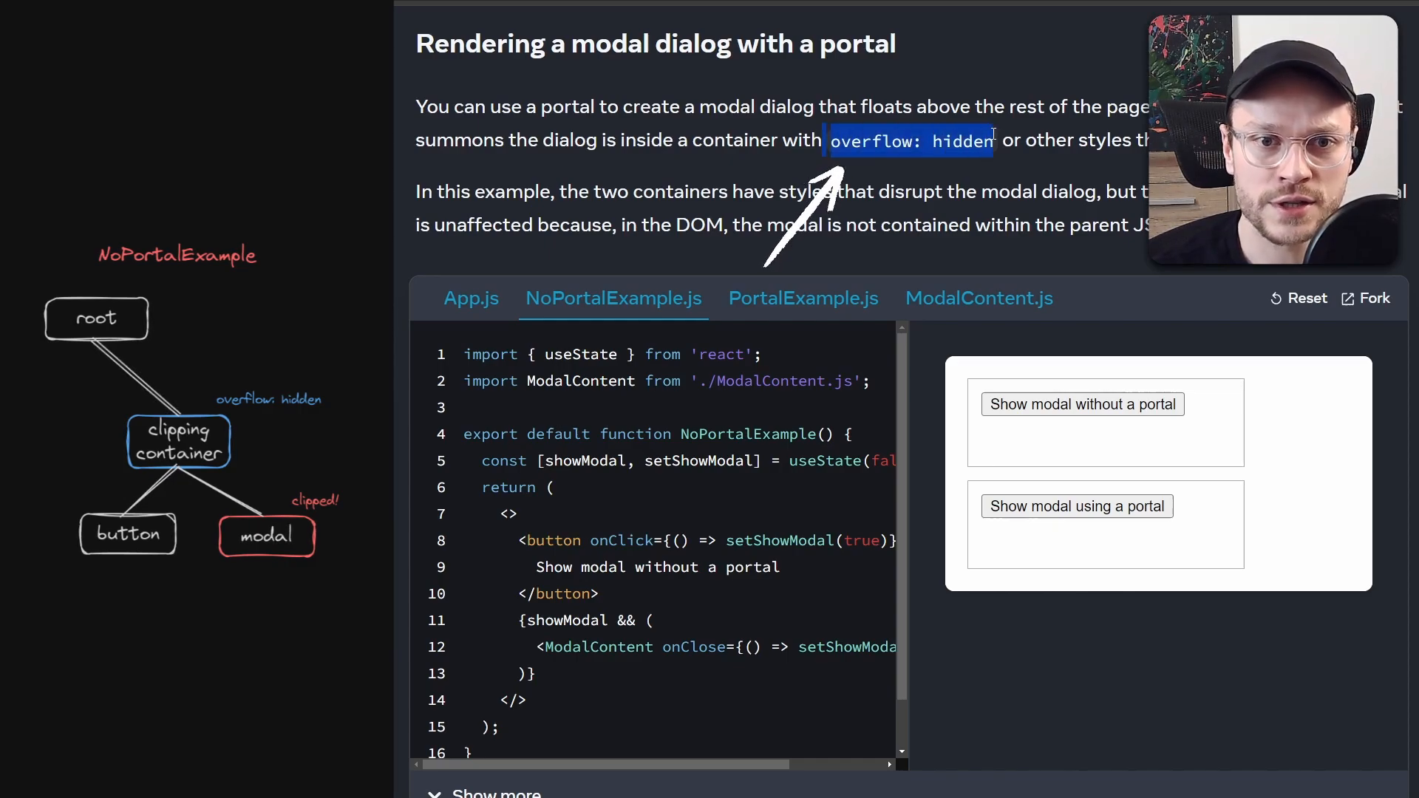
click(1082, 403)
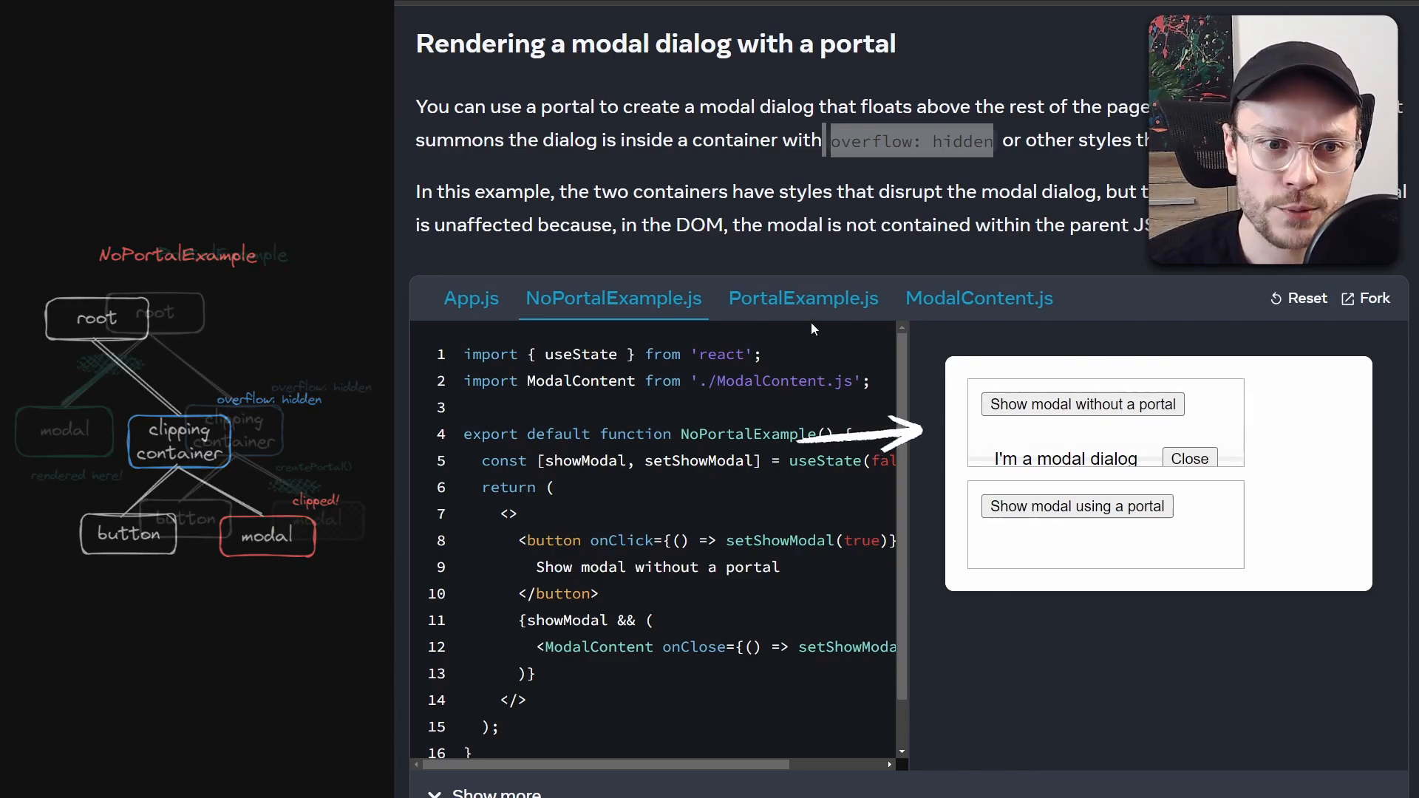
click(801, 298)
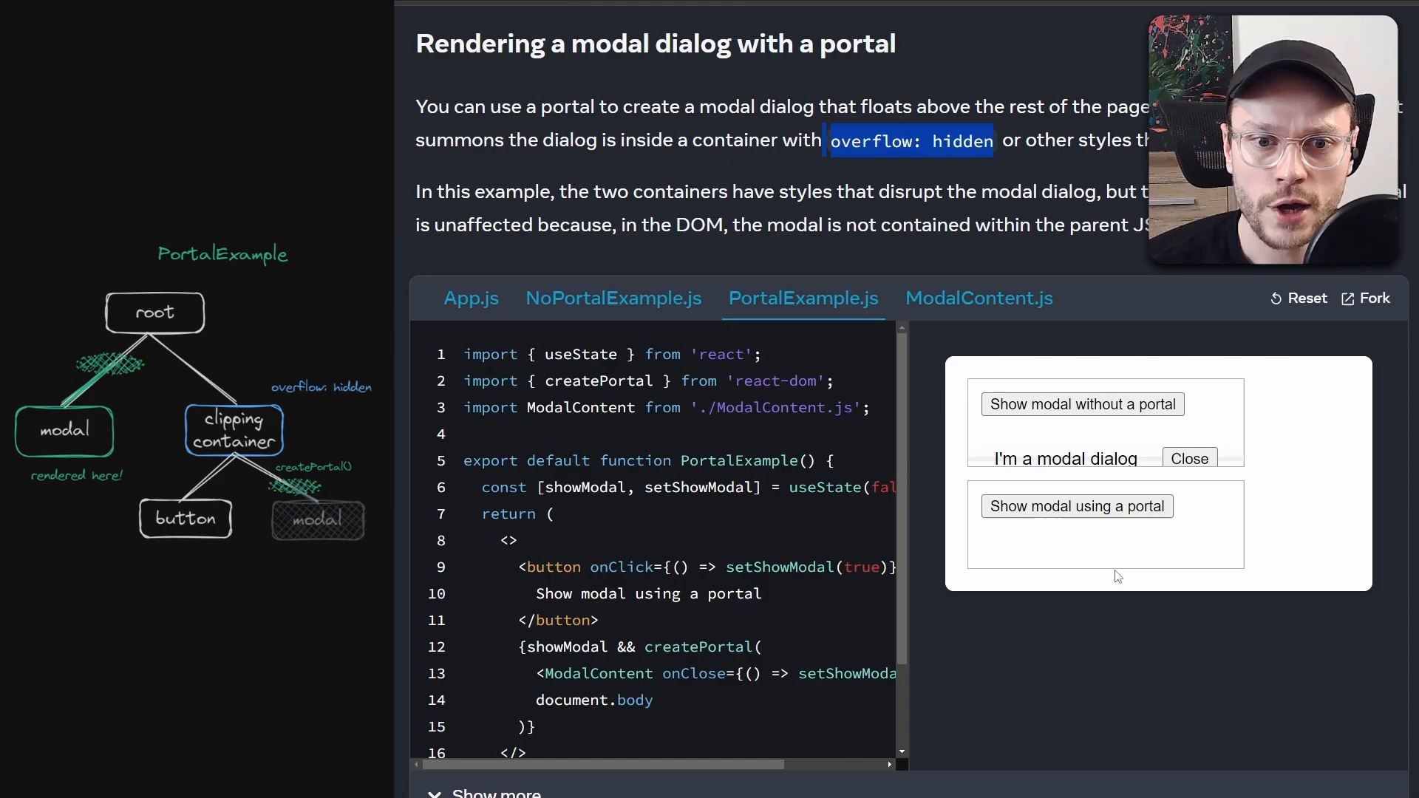
click(1076, 506)
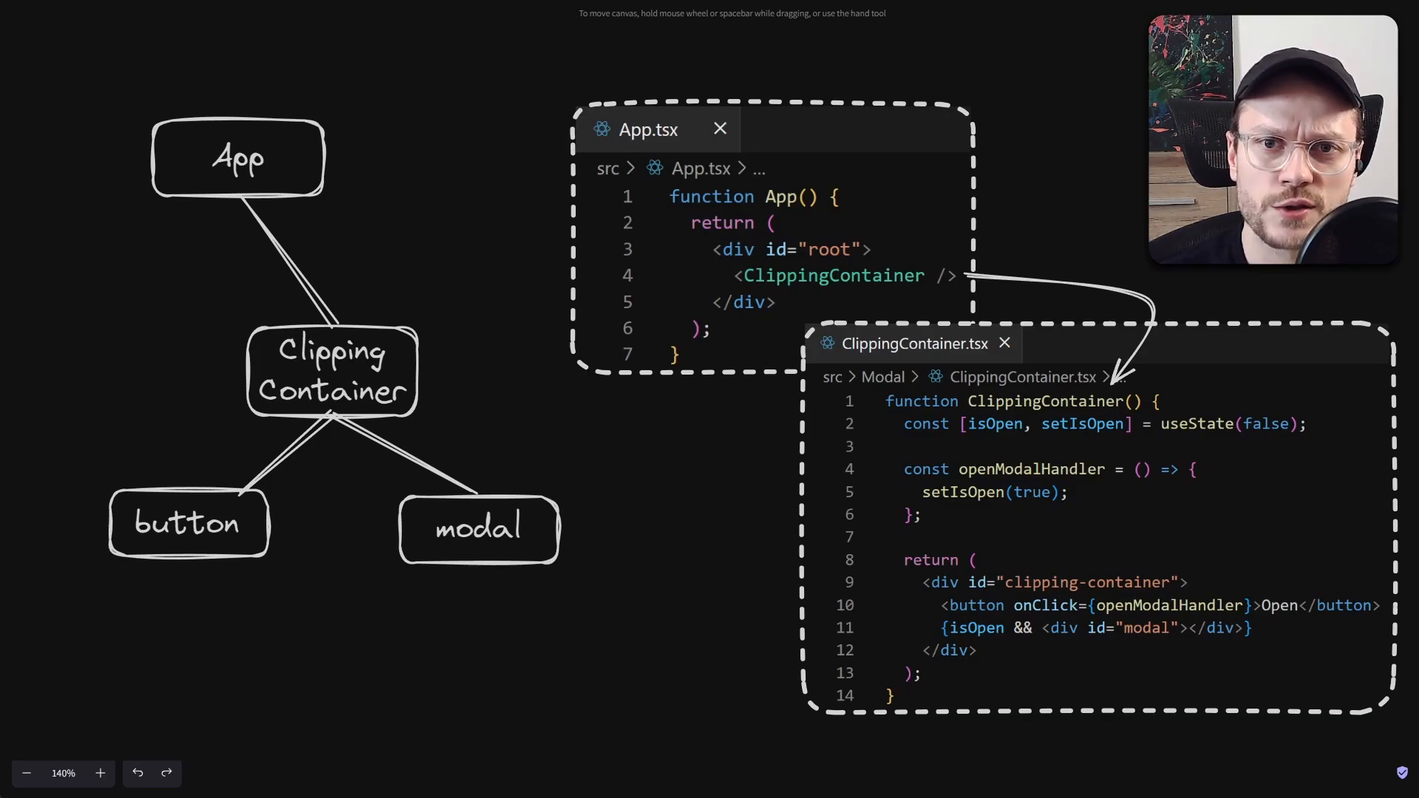
click(330, 371)
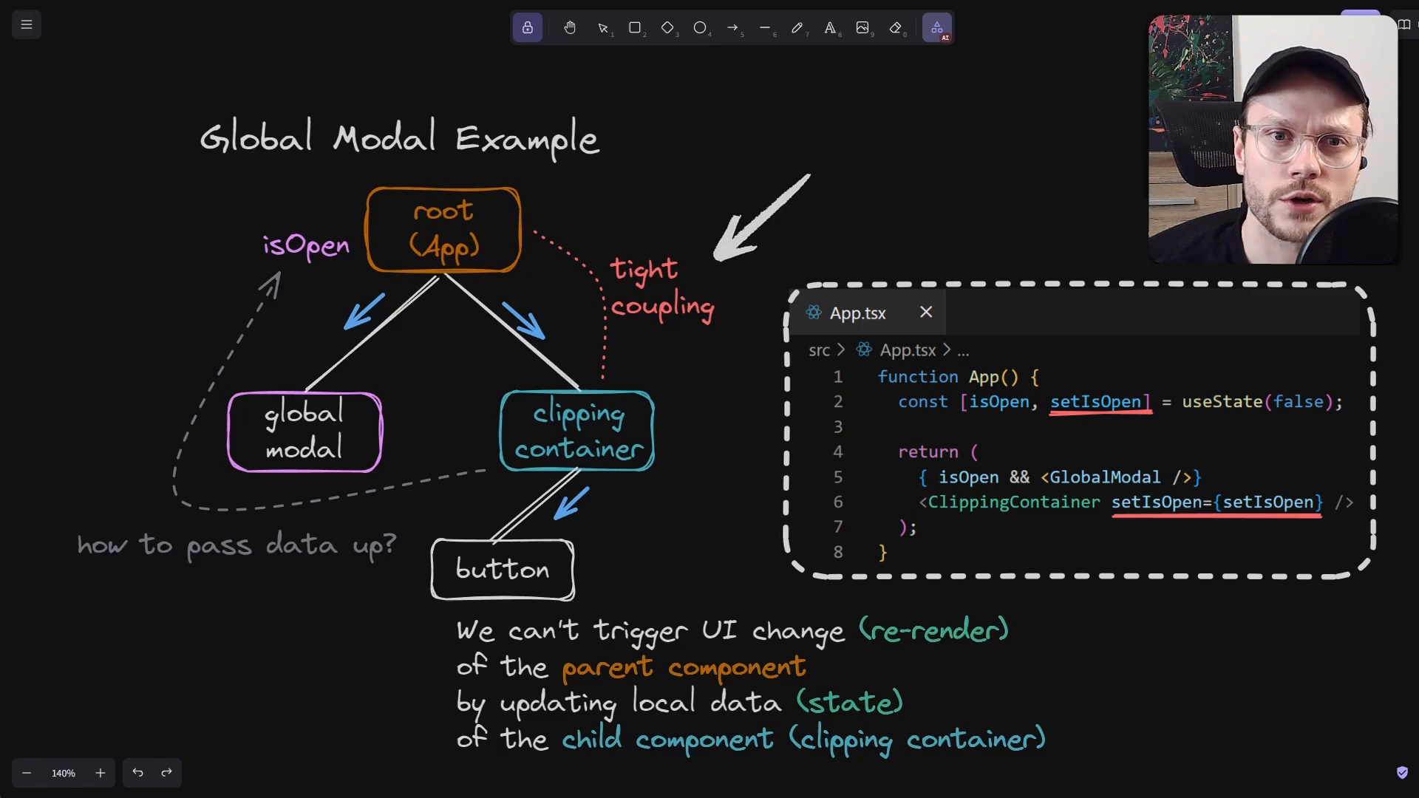
click(760, 218)
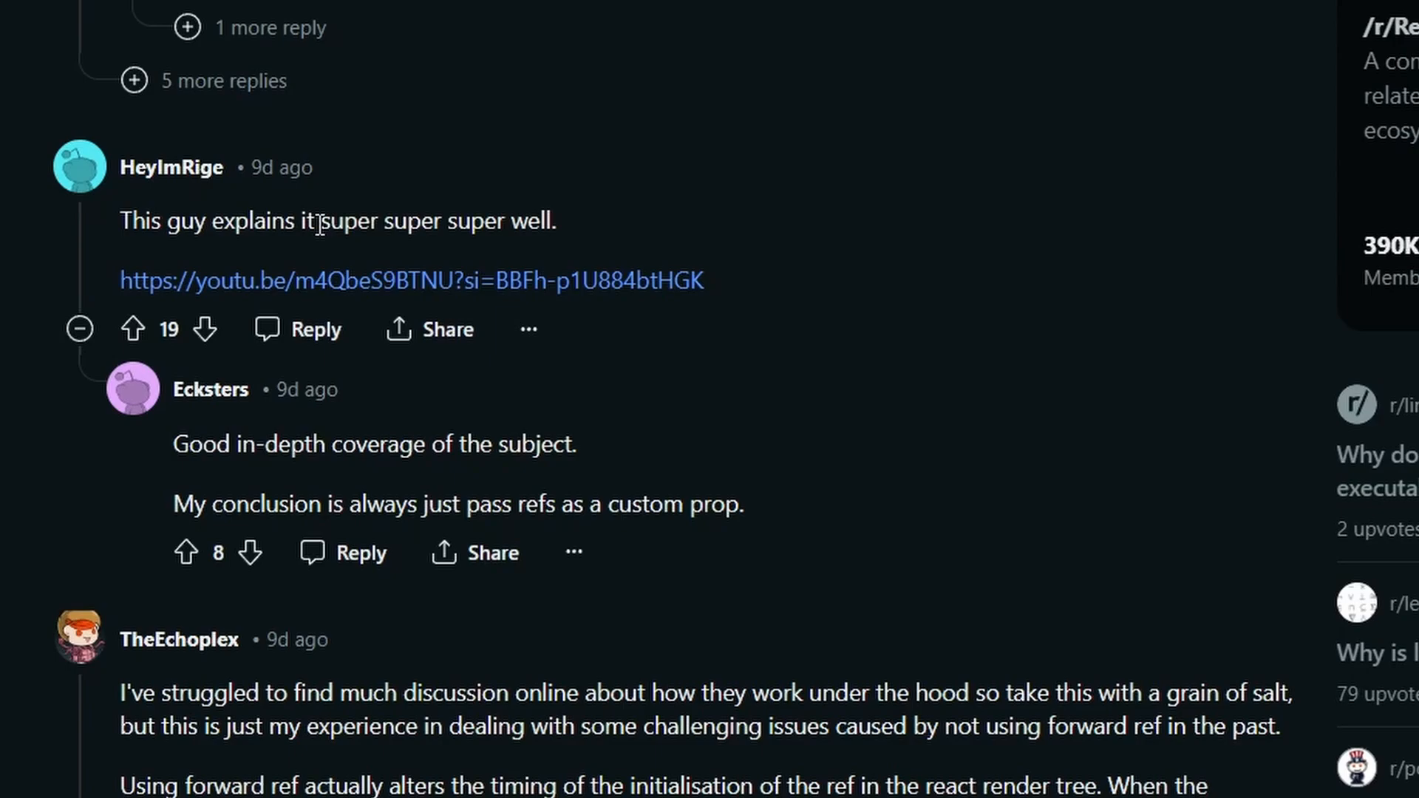
- Highlight 'super super super' in a comment and scroll back to the top of the thread
drag(321, 220, 503, 221)
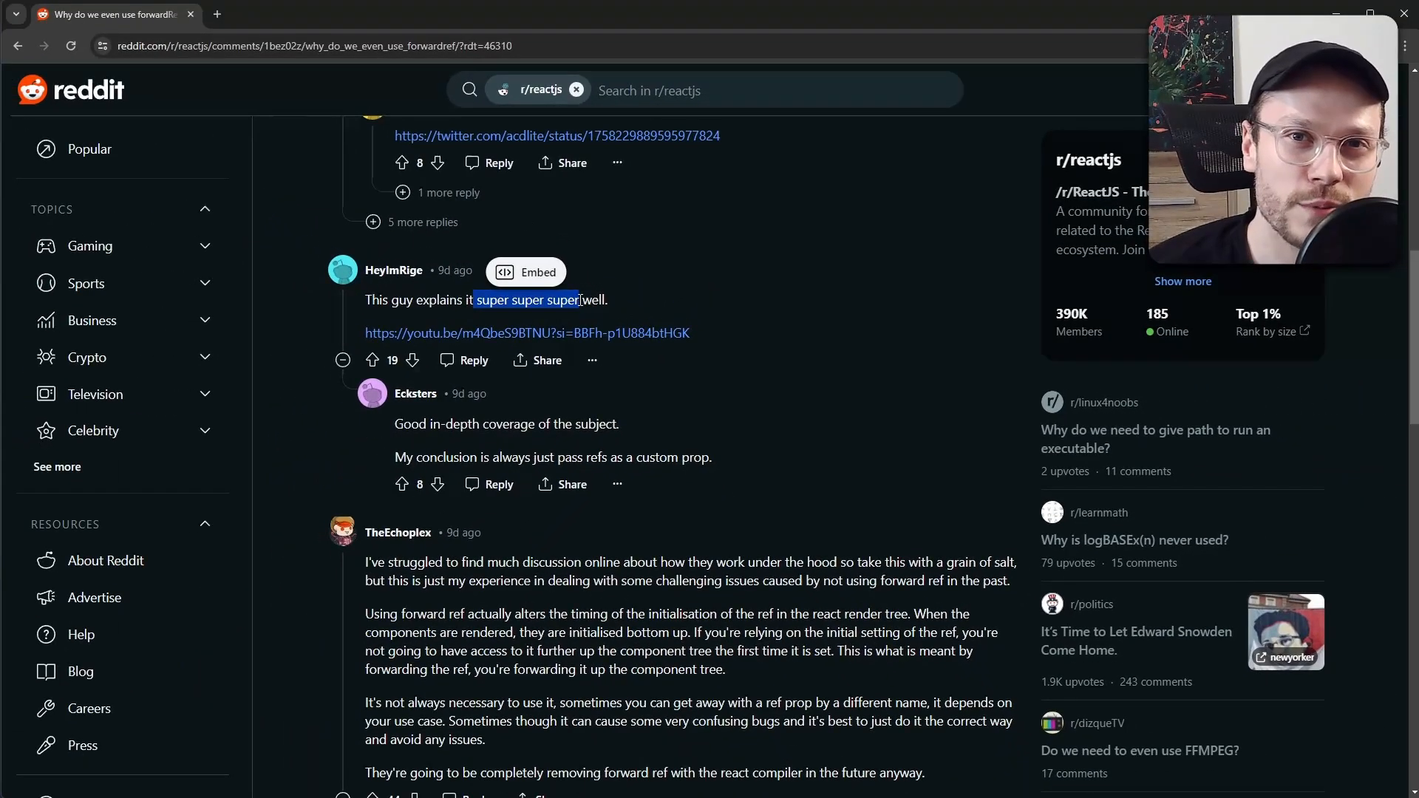
scroll(up, 3)
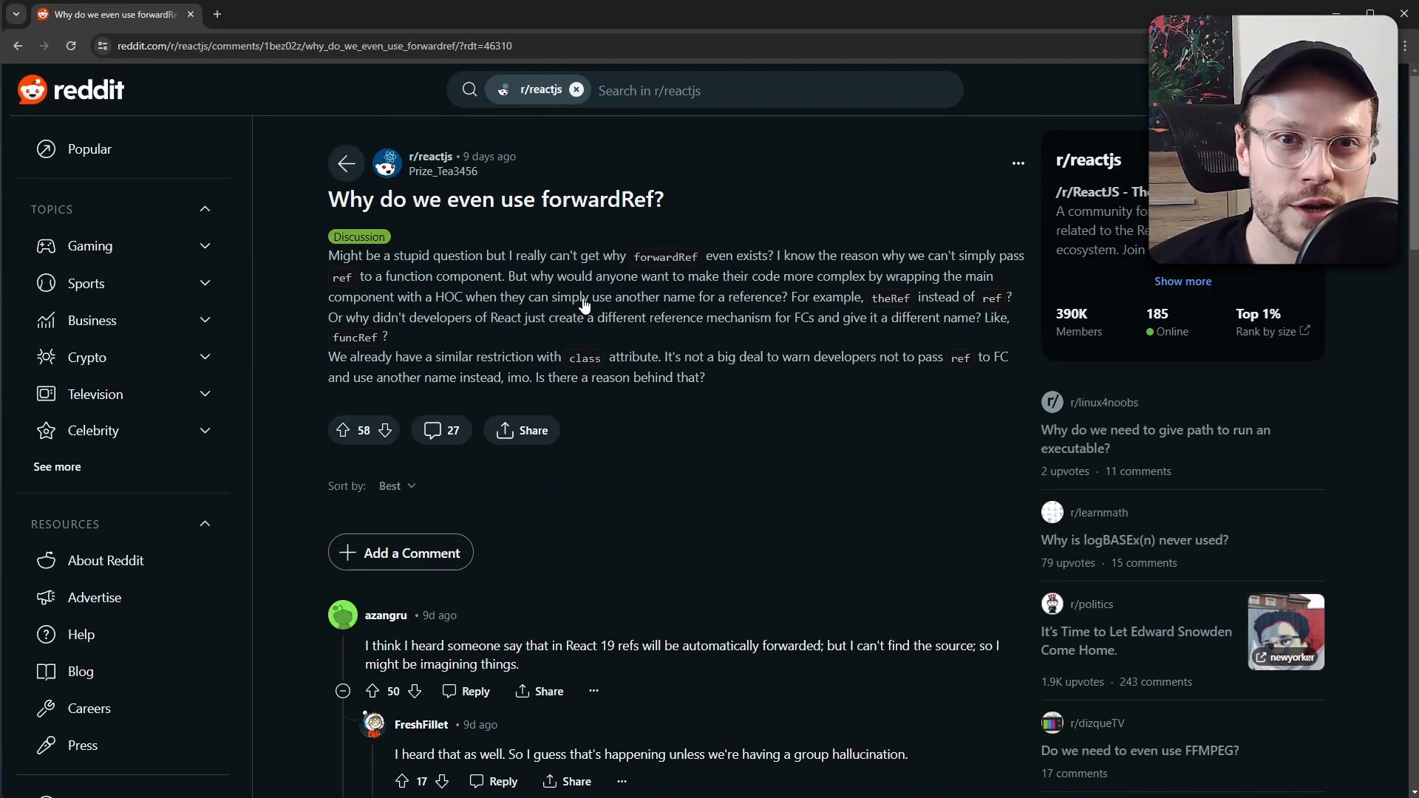